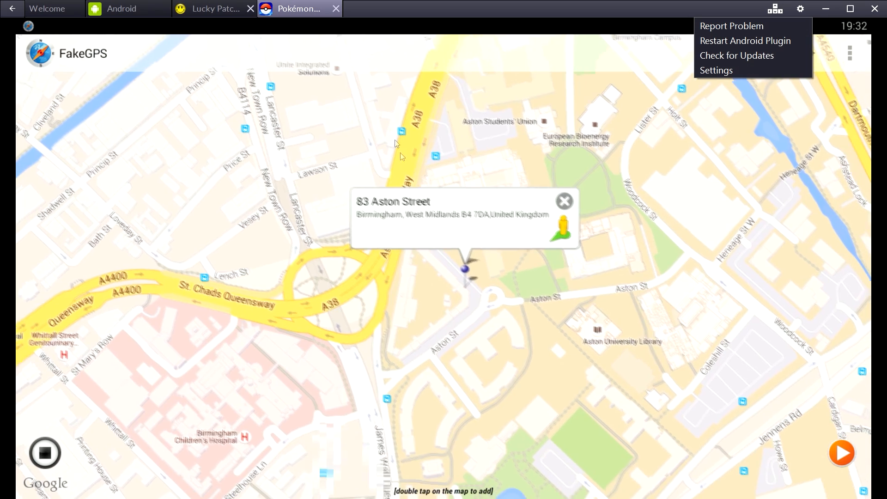
# Step: Check Pokémon GO's Nearby list, then close the BlueStacks window
pyautogui.click(564, 200)
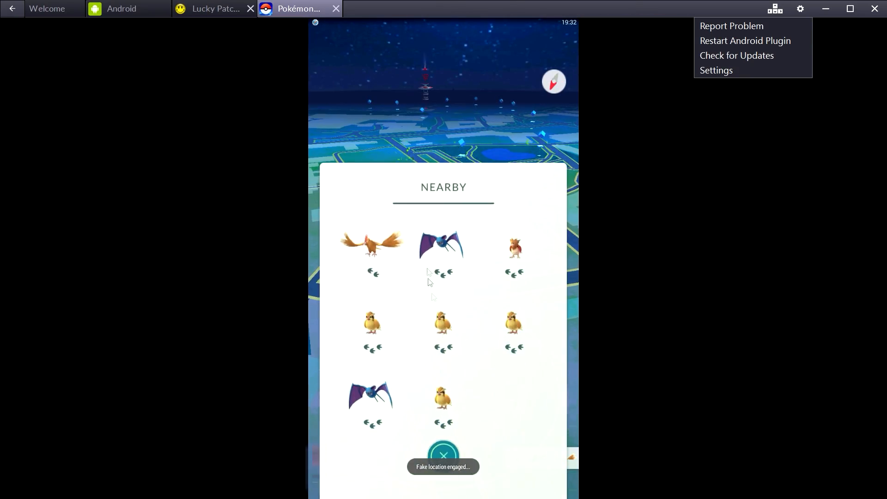
pyautogui.click(443, 454)
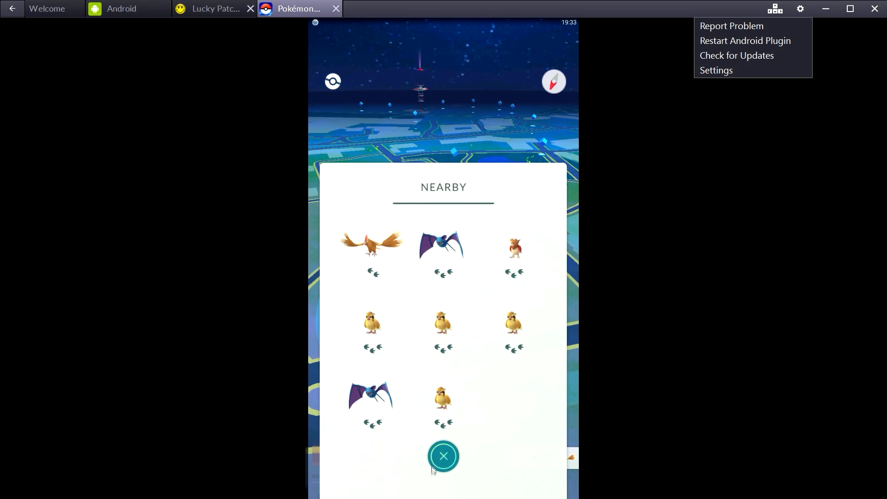
pyautogui.click(444, 457)
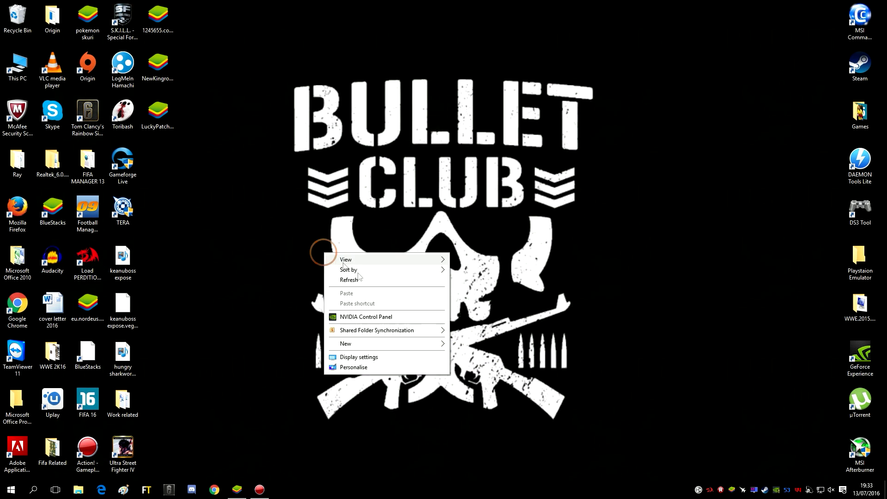
# Step: Search the Start menu for 'regedit' and run Registry Editor
pyautogui.click(32, 490)
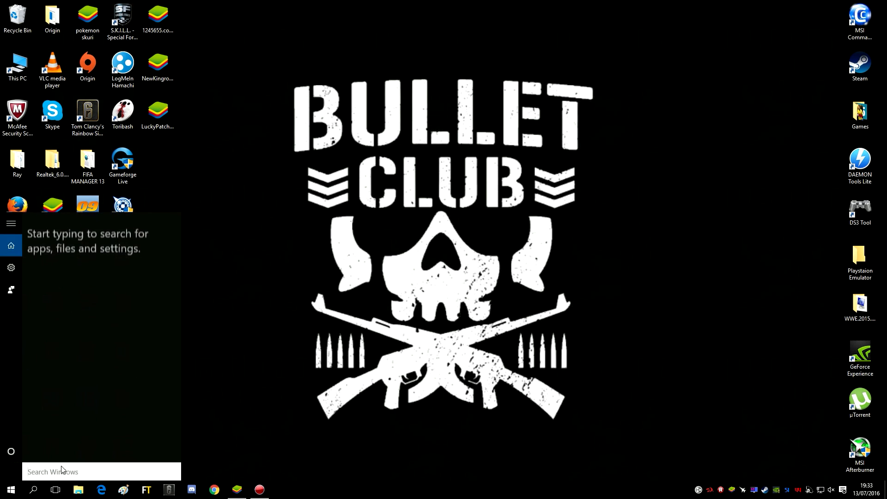
pyautogui.write('ref')
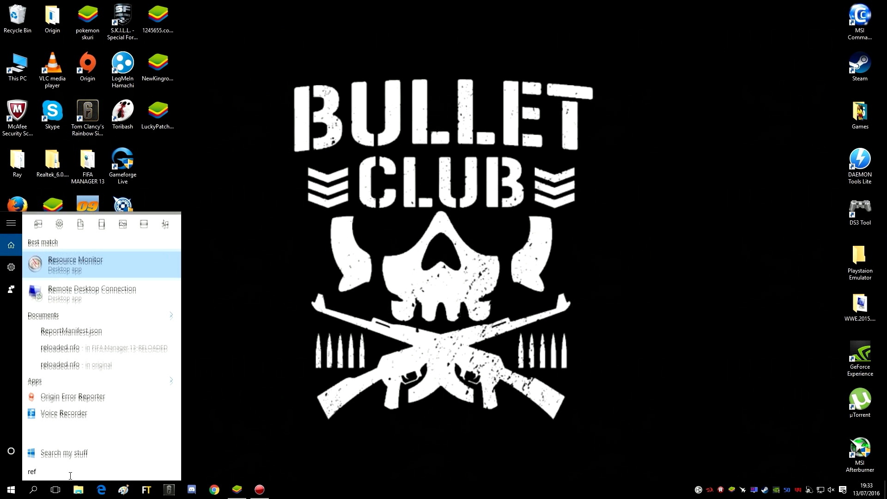
pyautogui.write('regedi')
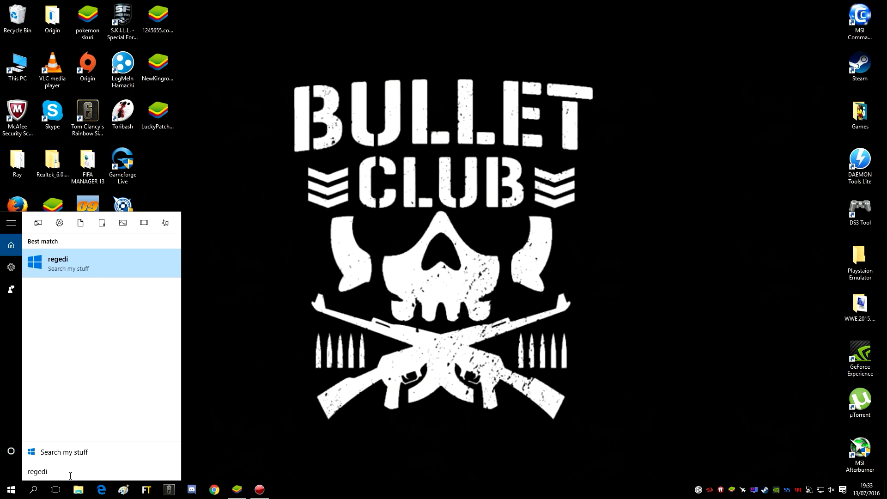
pyautogui.press('Backspace')
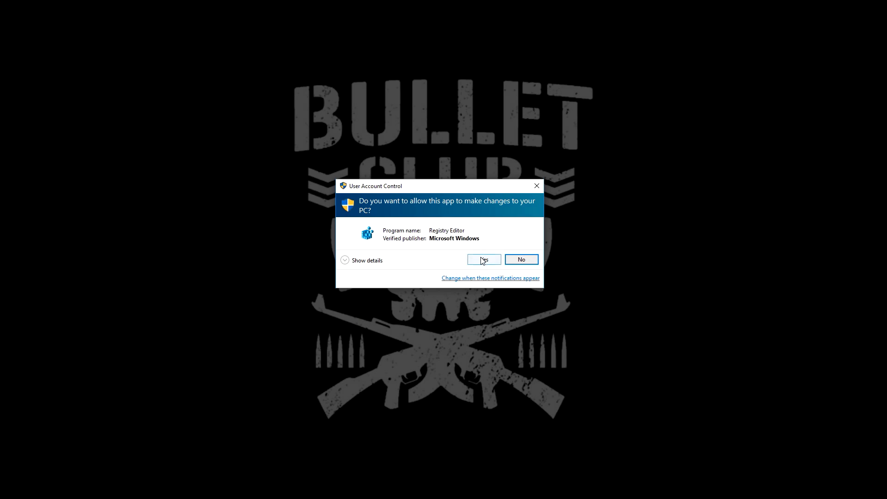
# Step: Approve the permission prompt and collapse the expanded HKEY_LOCAL_MACHINE branches
pyautogui.click(484, 259)
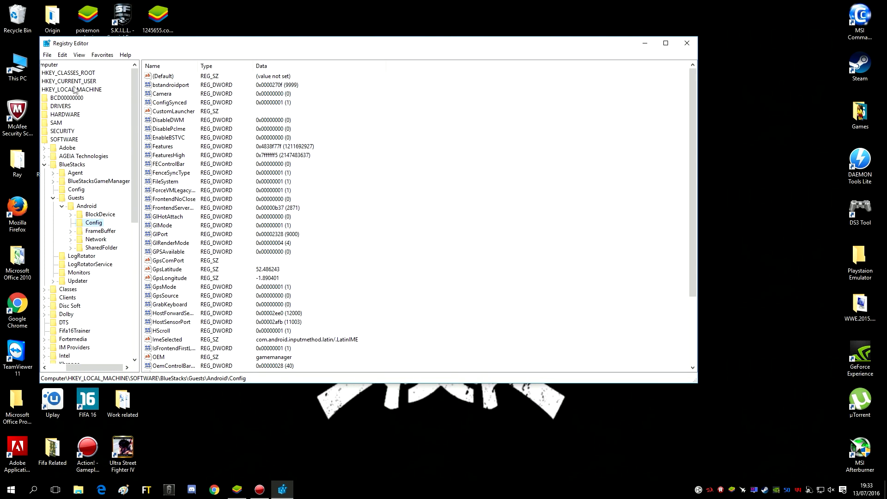
pyautogui.click(72, 90)
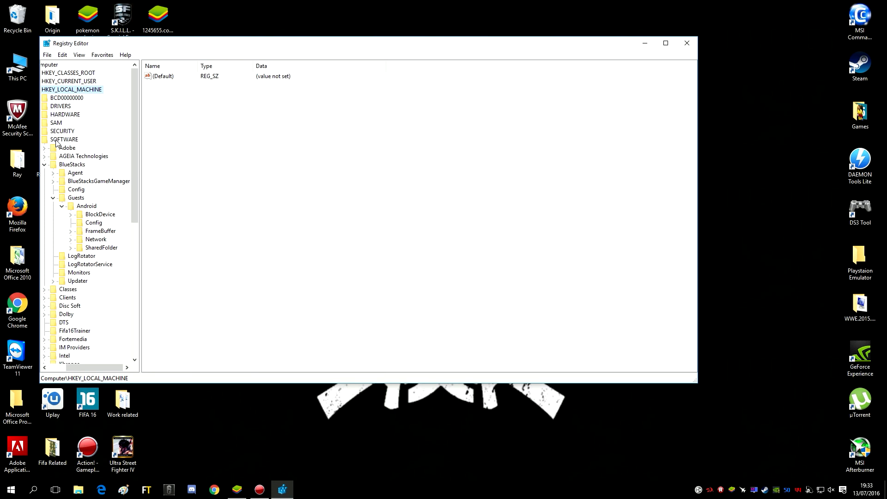
pyautogui.click(62, 205)
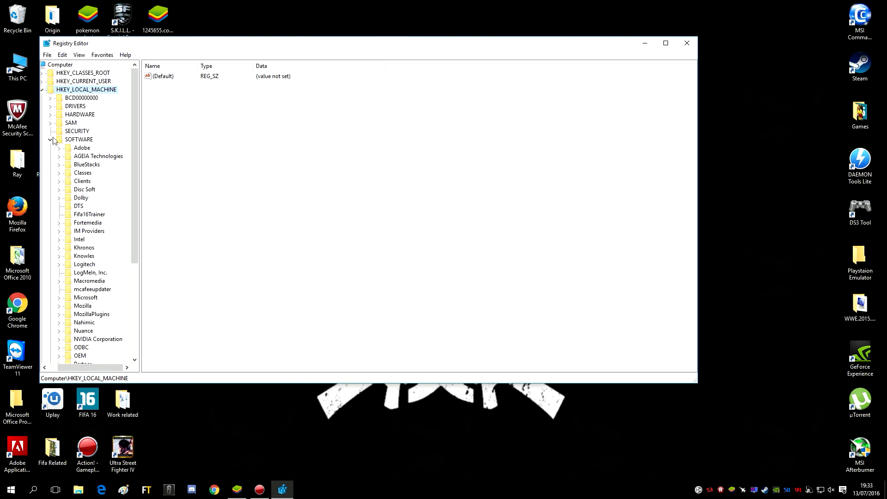
pyautogui.click(54, 139)
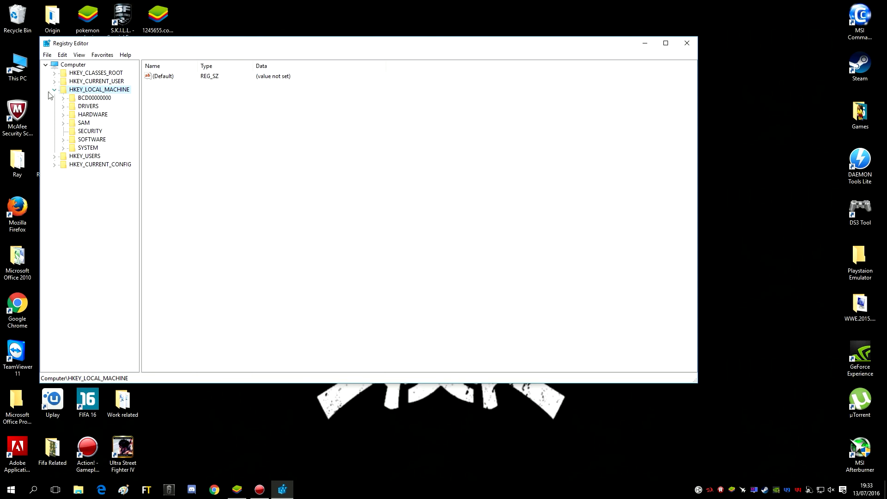
pyautogui.click(55, 89)
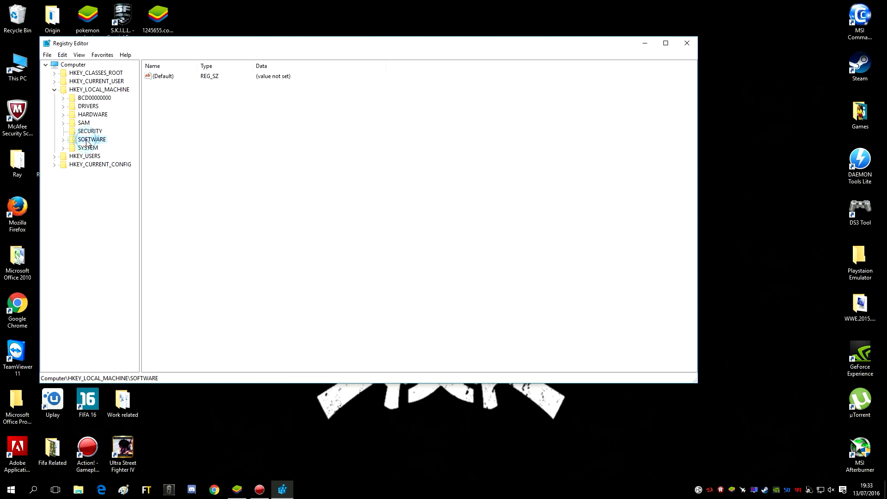
# Step: Expand SOFTWARE\BlueStacks\Guests\Android and select its Config key
pyautogui.click(64, 139)
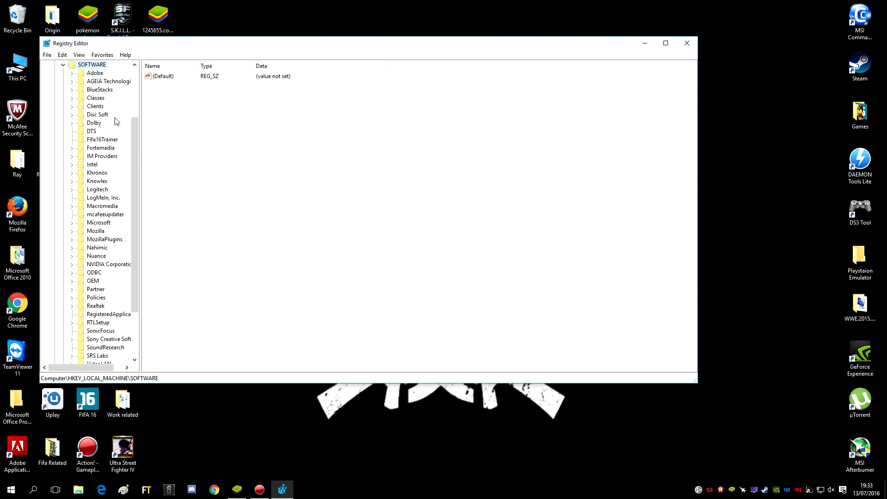
pyautogui.click(99, 89)
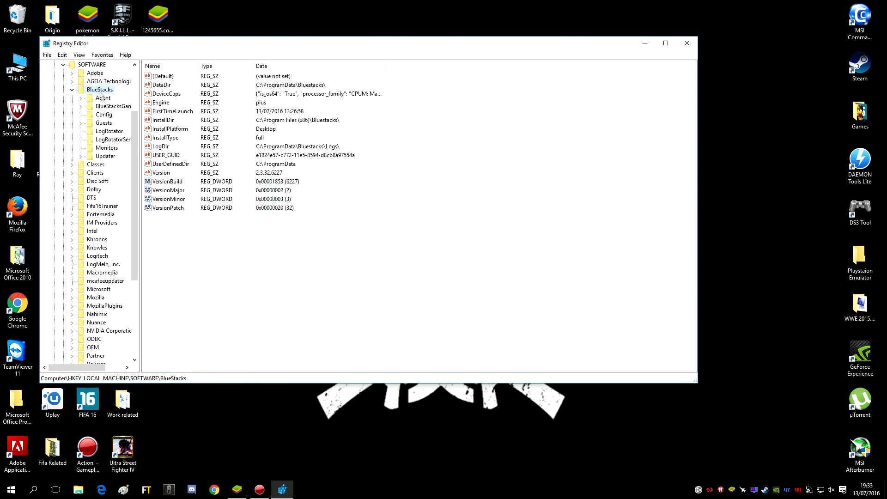
pyautogui.click(102, 122)
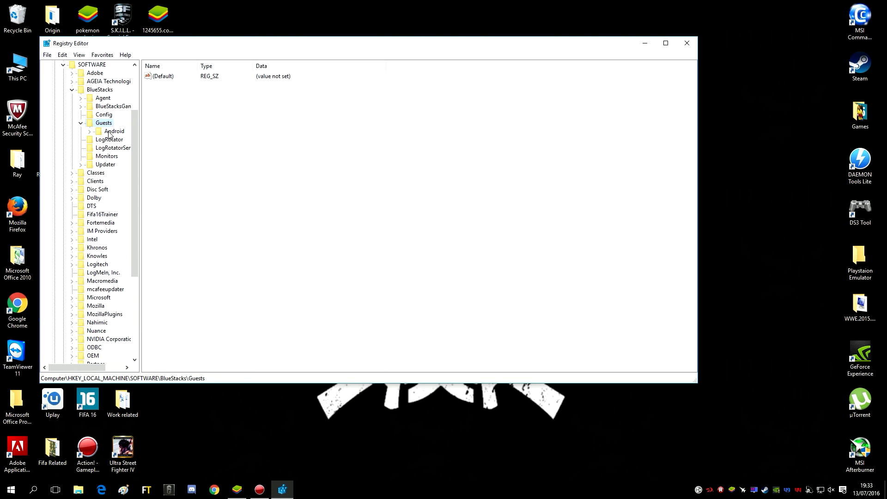
pyautogui.click(114, 132)
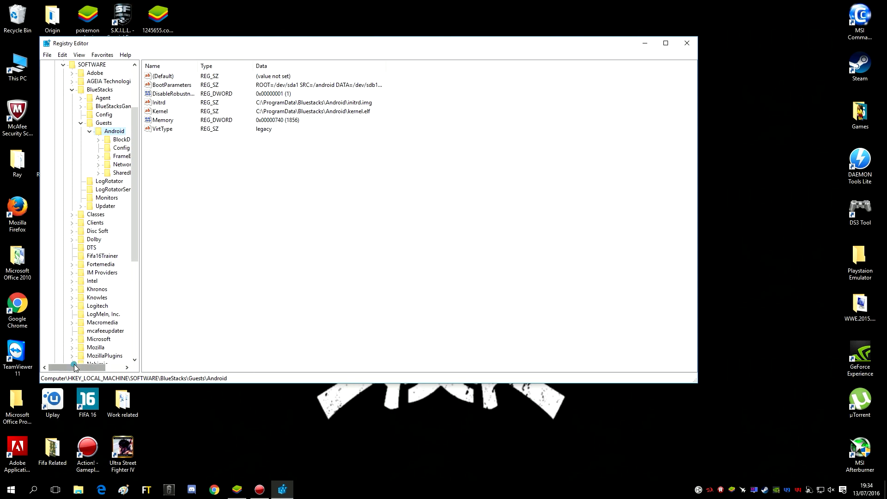
pyautogui.click(94, 148)
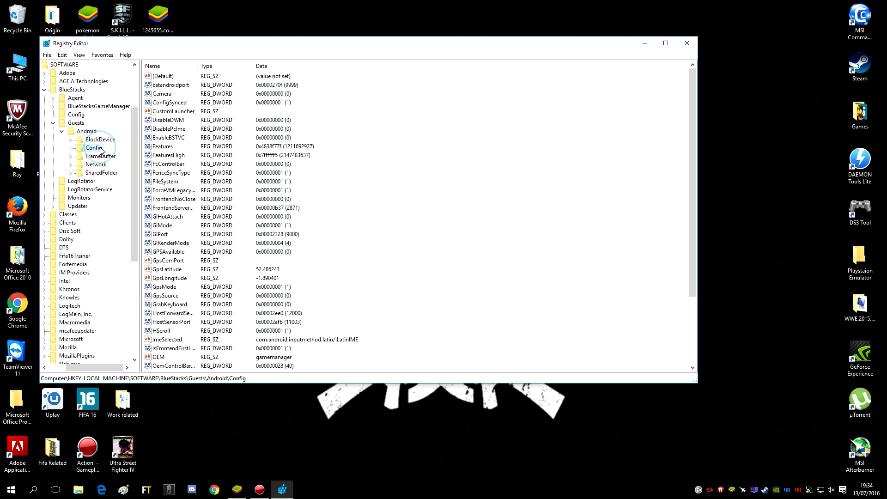
# Step: Edit the Camera value with Decimal base and value data 0, and confirm
pyautogui.doubleClick(162, 93)
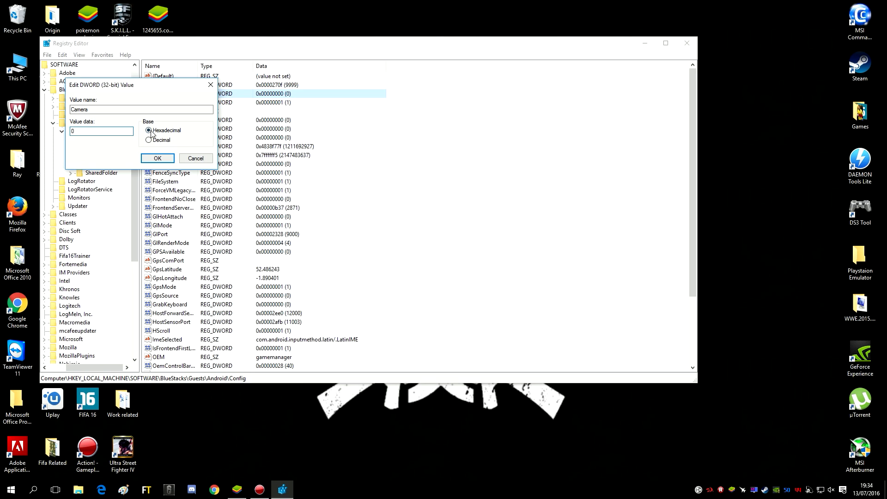
pyautogui.moveTo(150, 132)
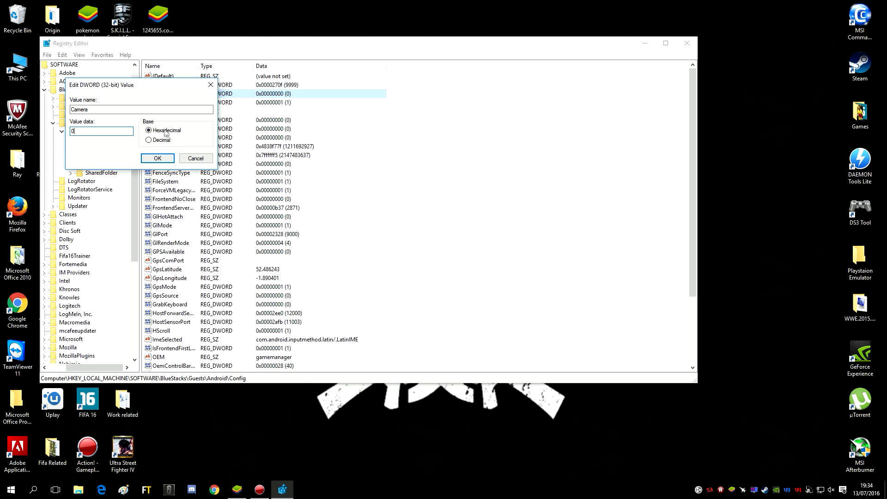
pyautogui.click(150, 140)
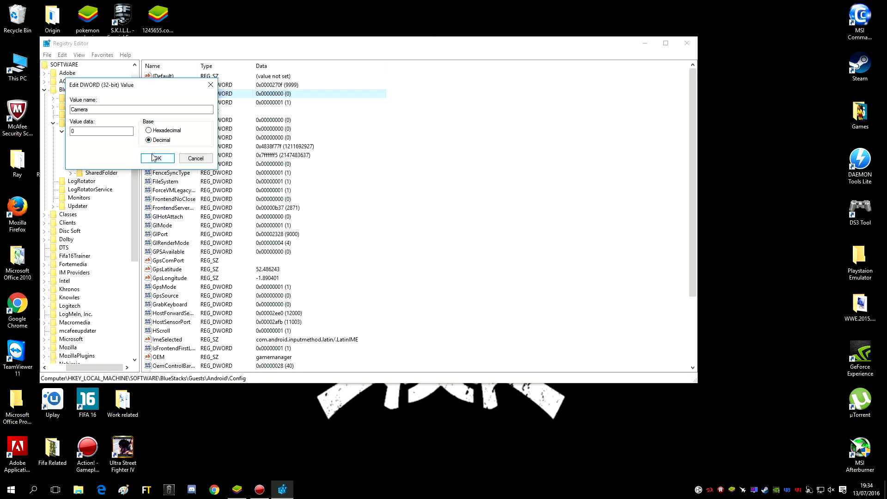
pyautogui.click(149, 129)
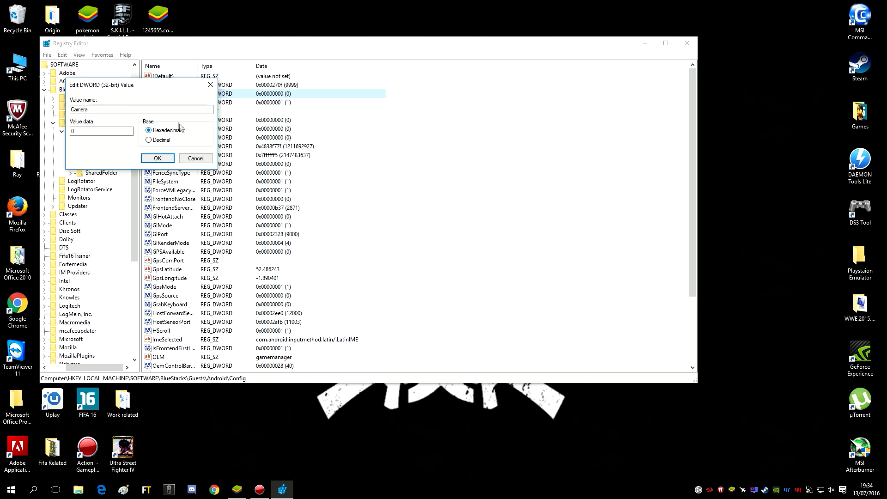
pyautogui.click(148, 140)
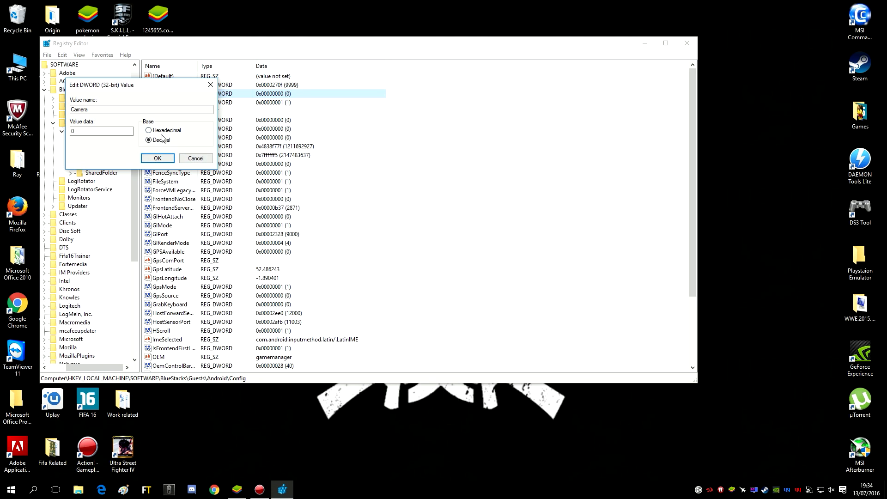
pyautogui.click(157, 158)
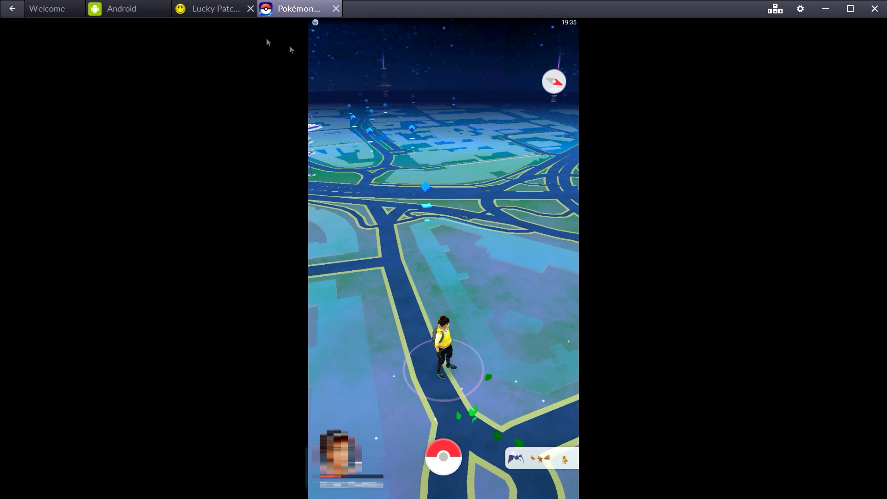
# Step: Choose Settings from the title-bar gear menu to open Android Settings
pyautogui.click(121, 9)
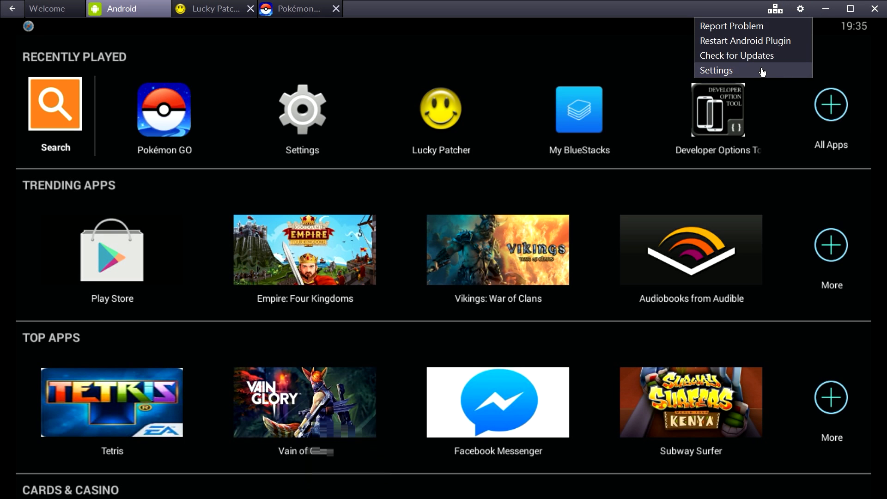
pyautogui.moveTo(750, 69)
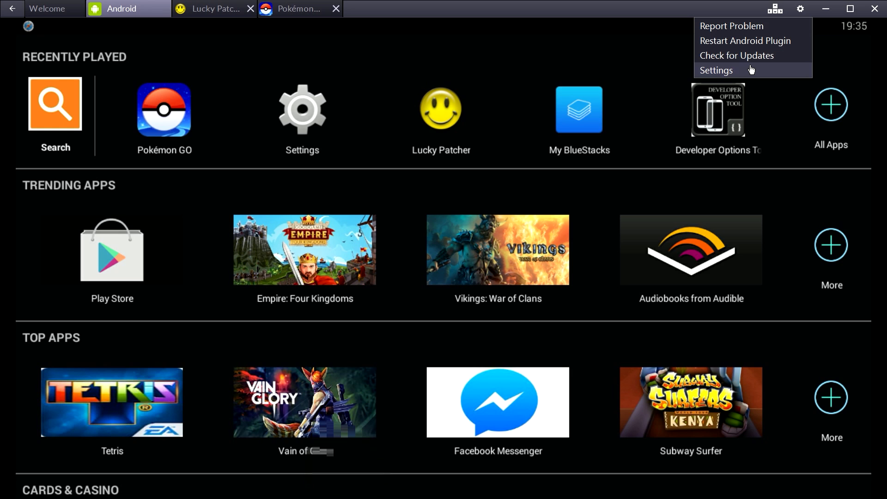
pyautogui.moveTo(746, 74)
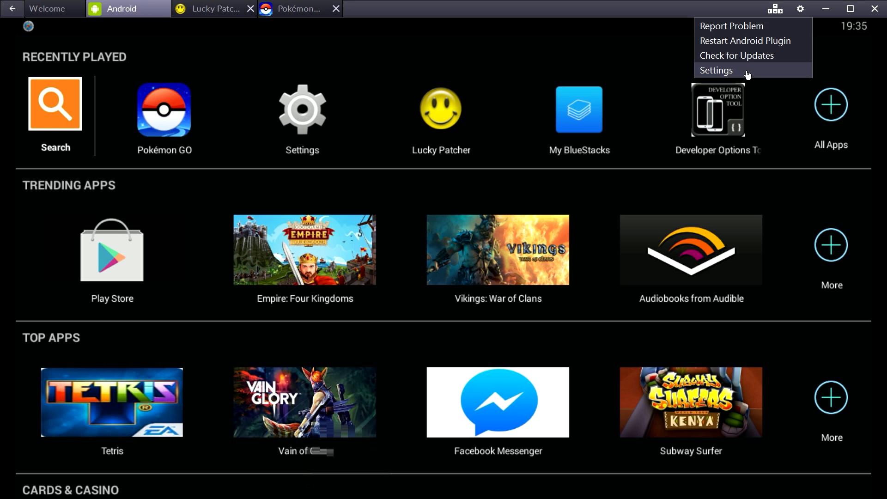
pyautogui.click(716, 71)
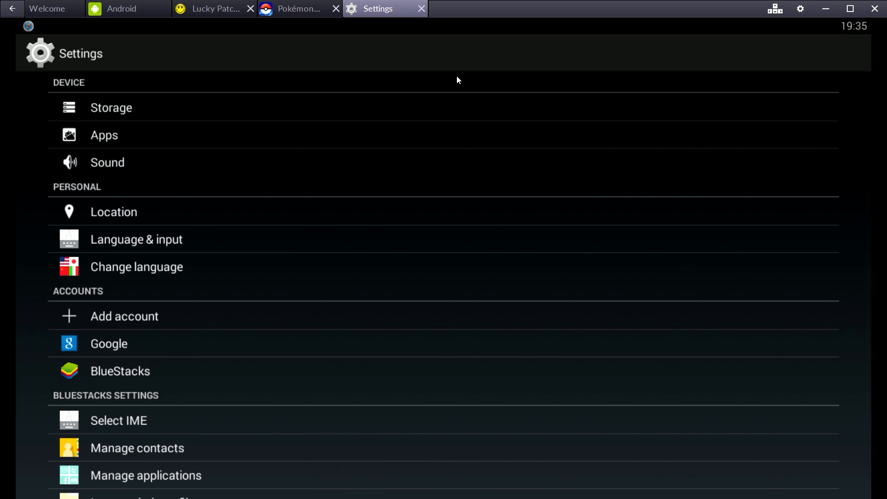
pyautogui.moveTo(416, 92)
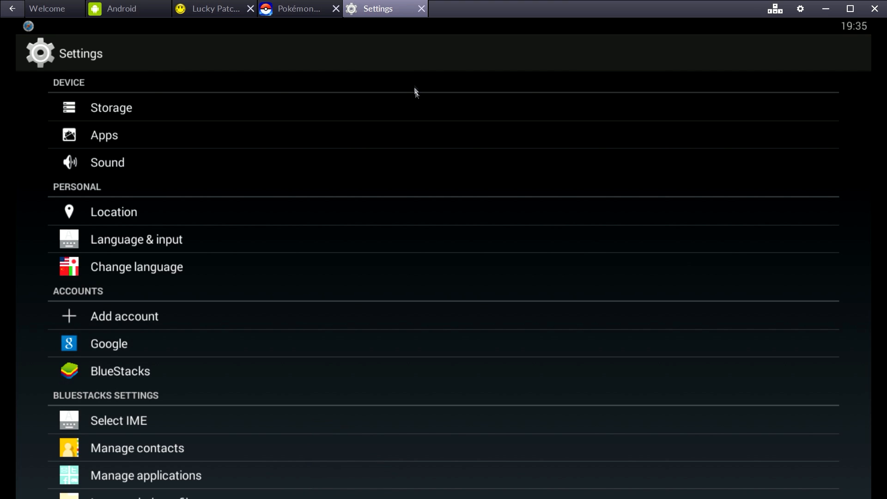
pyautogui.moveTo(180, 362)
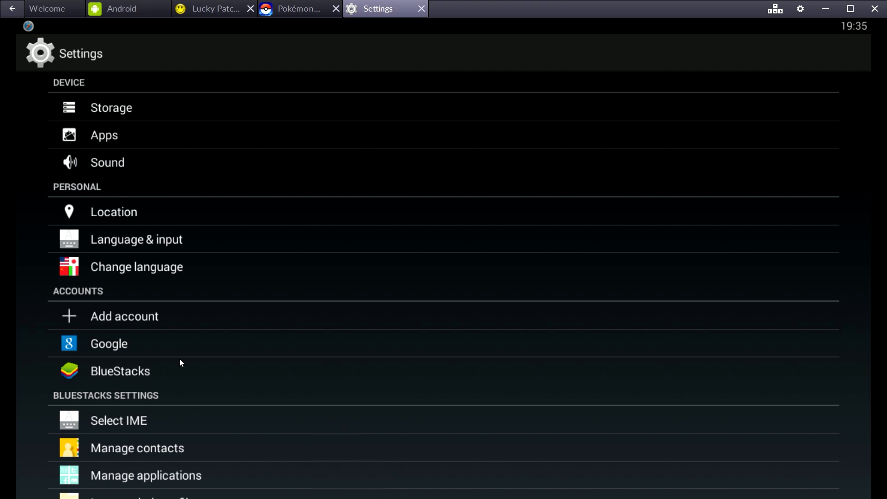
pyautogui.moveTo(179, 370)
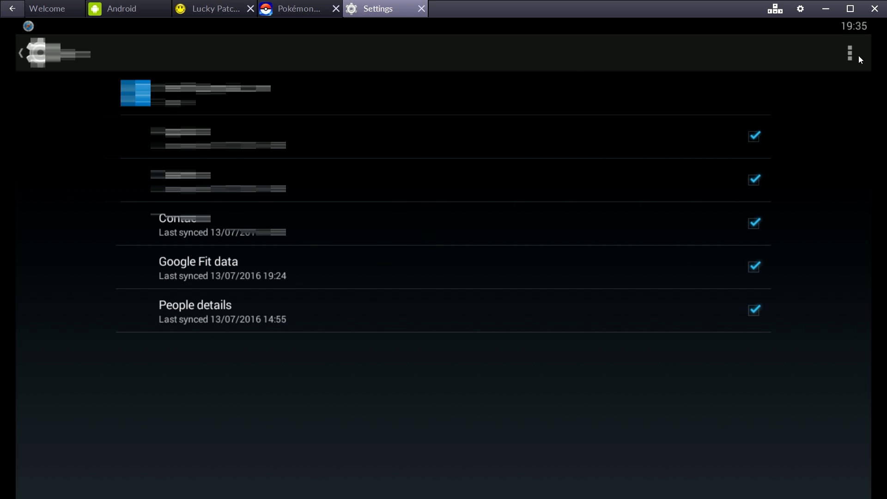
pyautogui.click(848, 52)
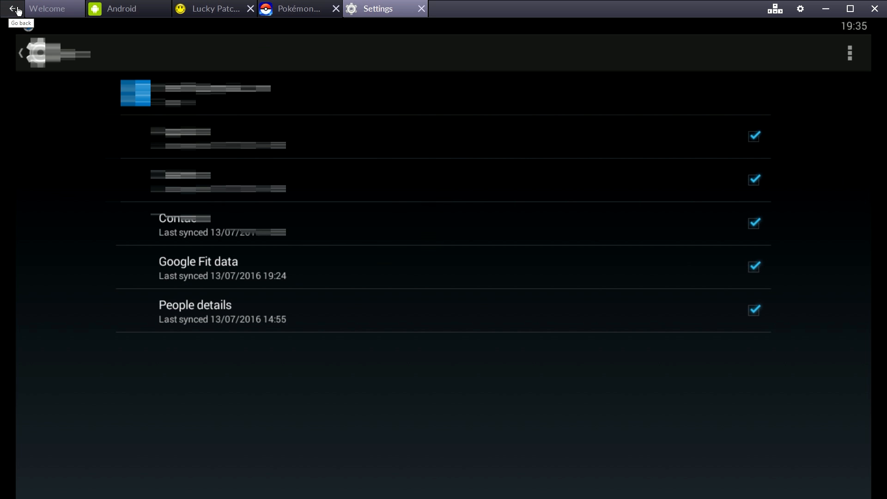
pyautogui.click(13, 10)
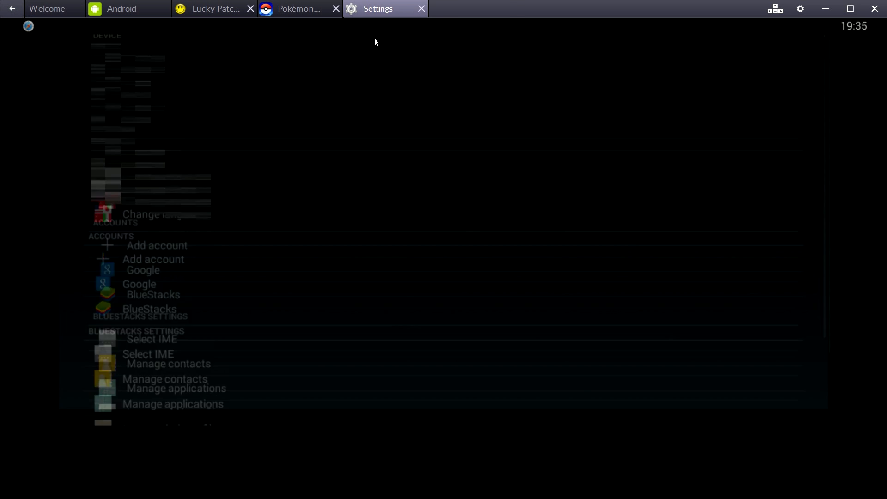